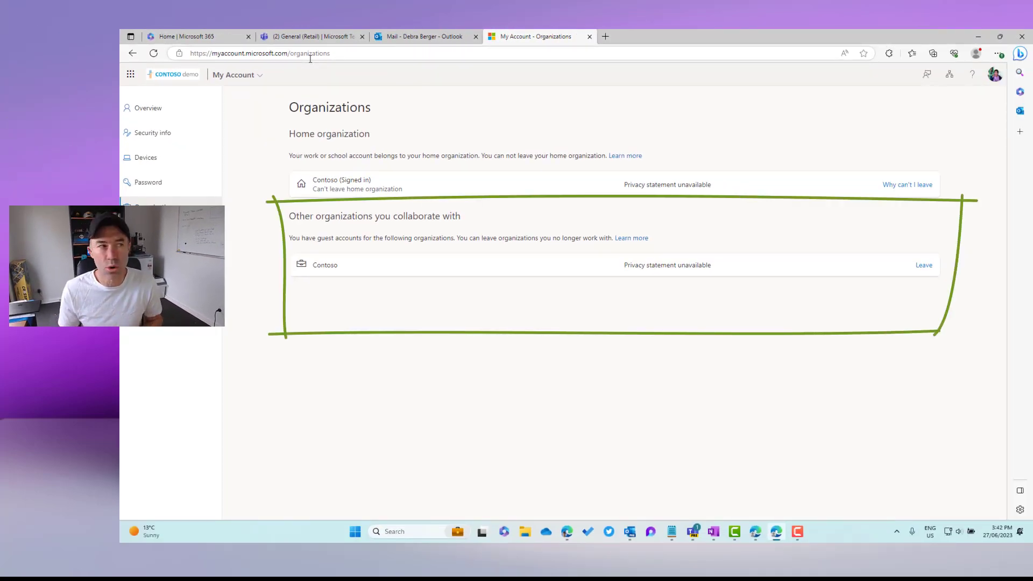
- Switch from the My Account Organizations page to the Teams Retail General channel
{"action": "left_click", "coordinate": [310, 37]}
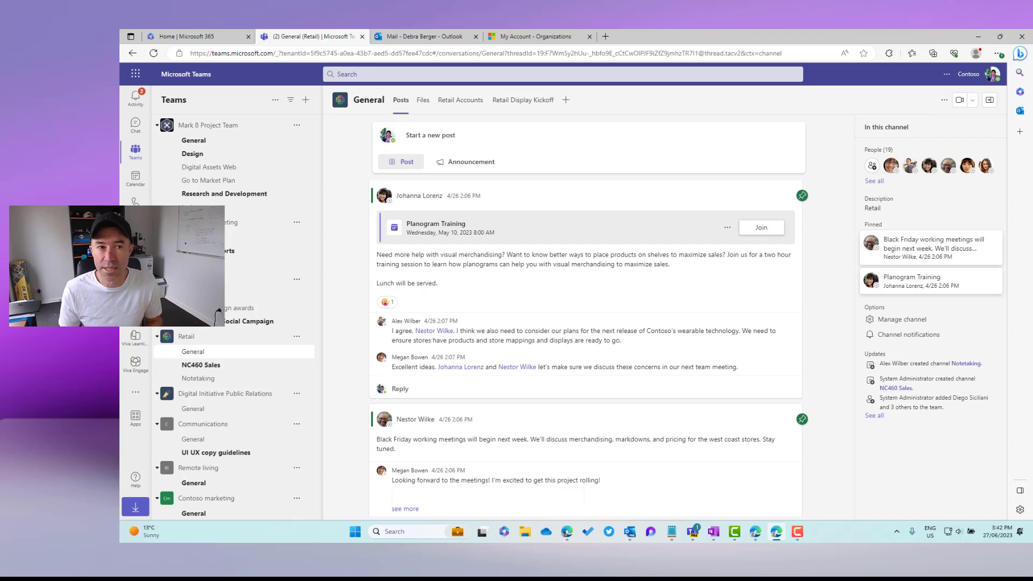
- Show the account's organizations in Teams: Contoso and Contoso (Guest)
{"action": "left_click", "coordinate": [994, 74]}
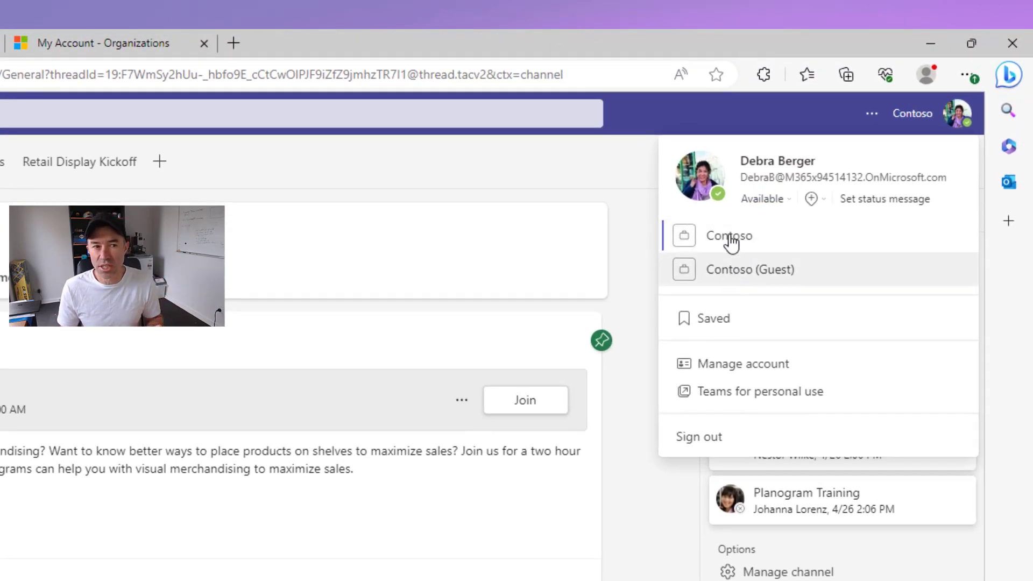
{"action": "mouse_move", "coordinate": [826, 291]}
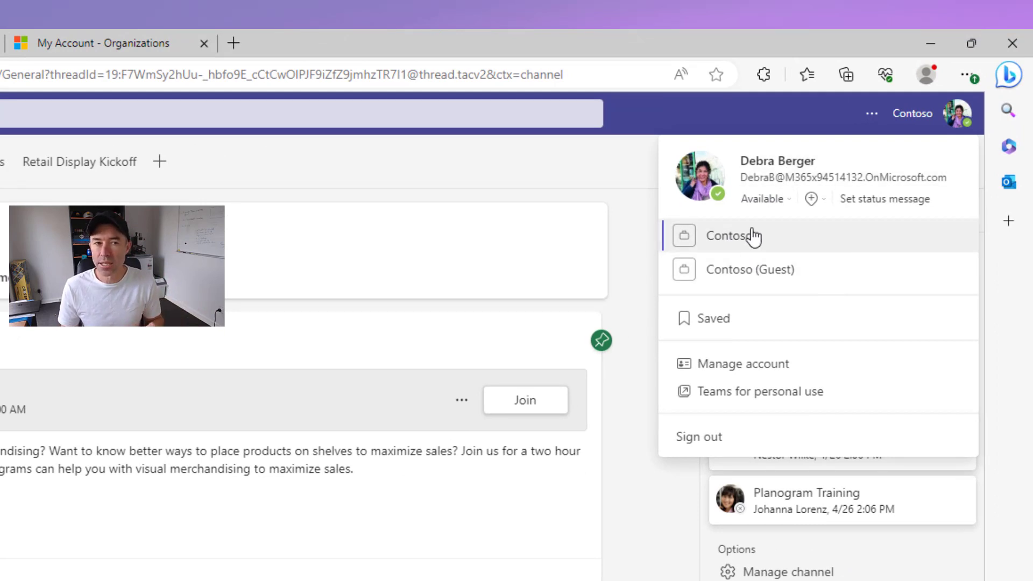
{"action": "mouse_move", "coordinate": [729, 236]}
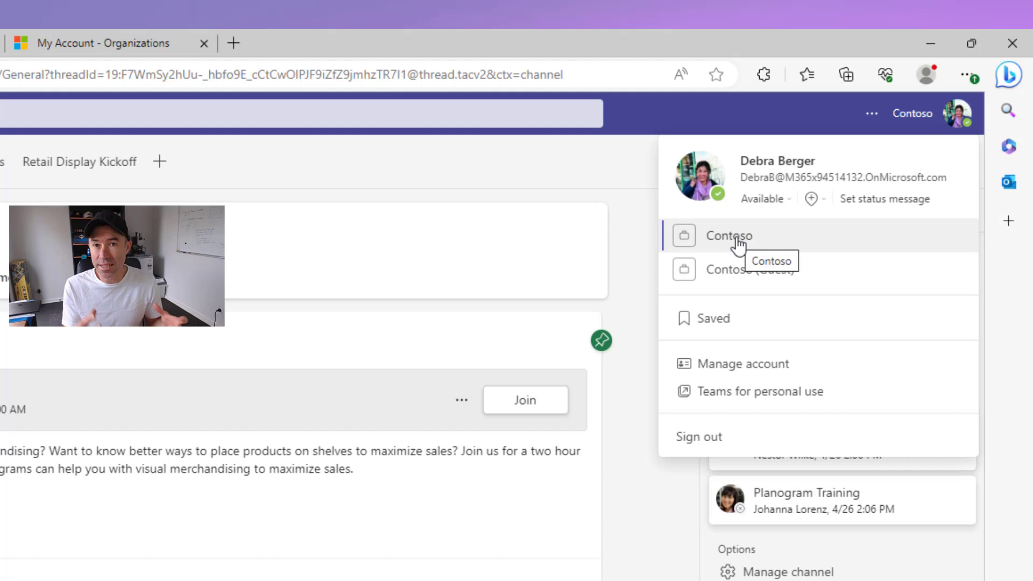
{"action": "mouse_move", "coordinate": [748, 304]}
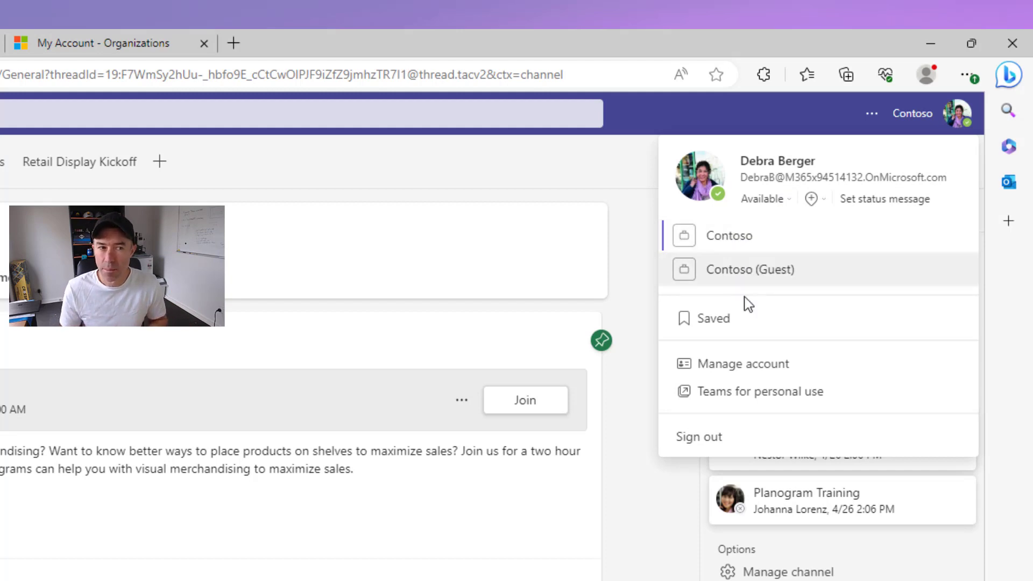
{"action": "mouse_move", "coordinate": [752, 286]}
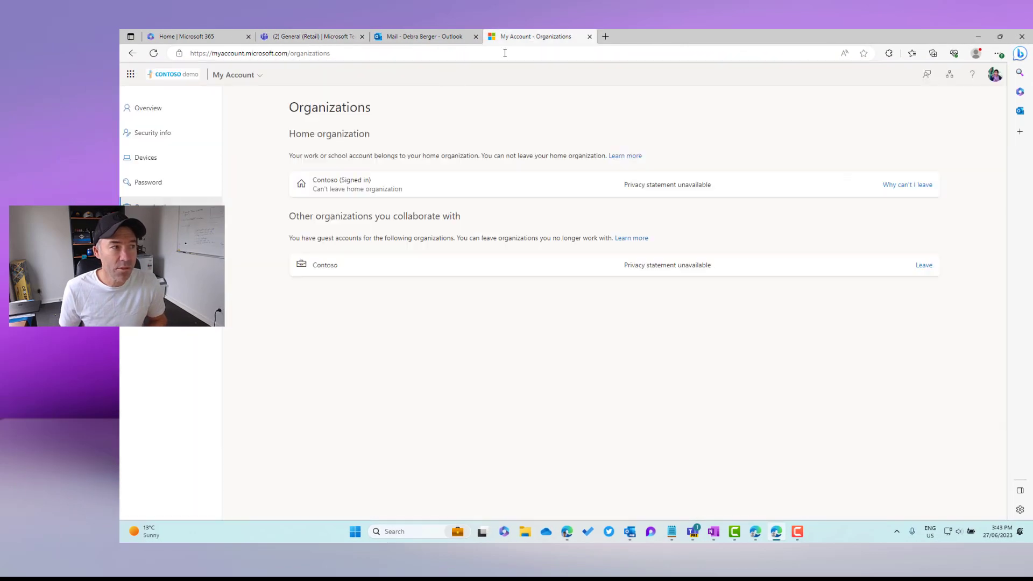
{"action": "mouse_move", "coordinate": [469, 268]}
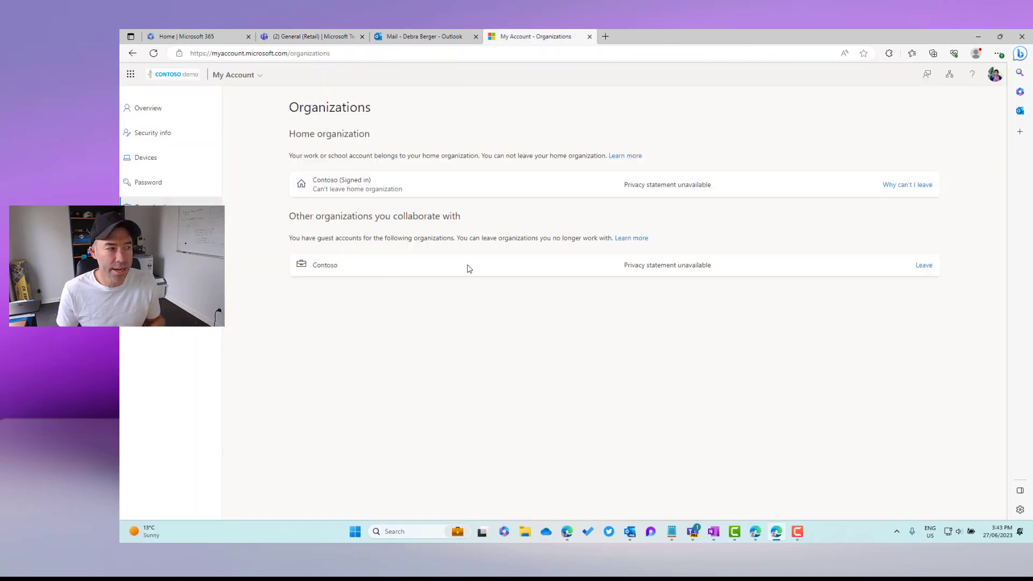
{"action": "mouse_move", "coordinate": [909, 126]}
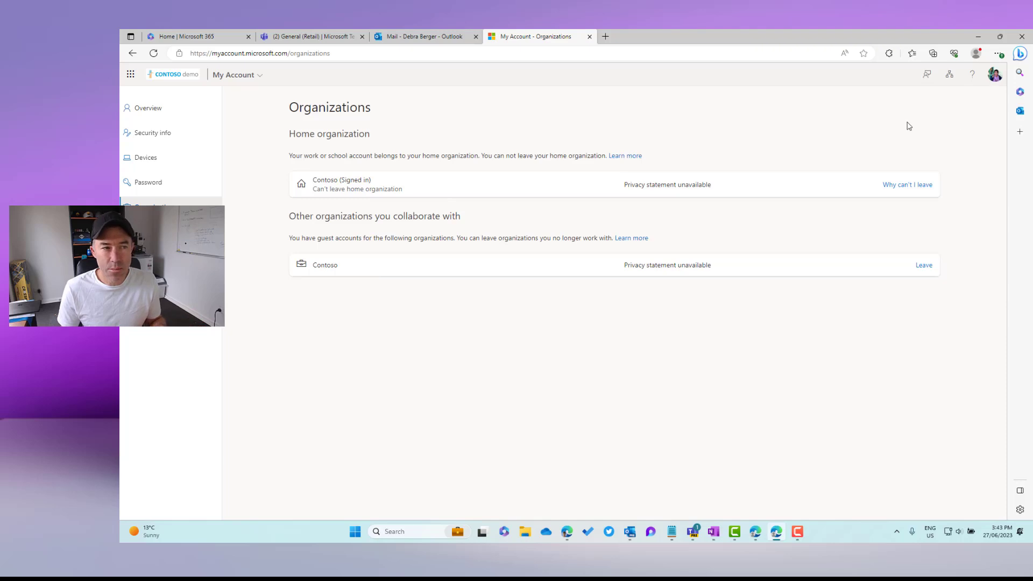
{"action": "mouse_move", "coordinate": [288, 256]}
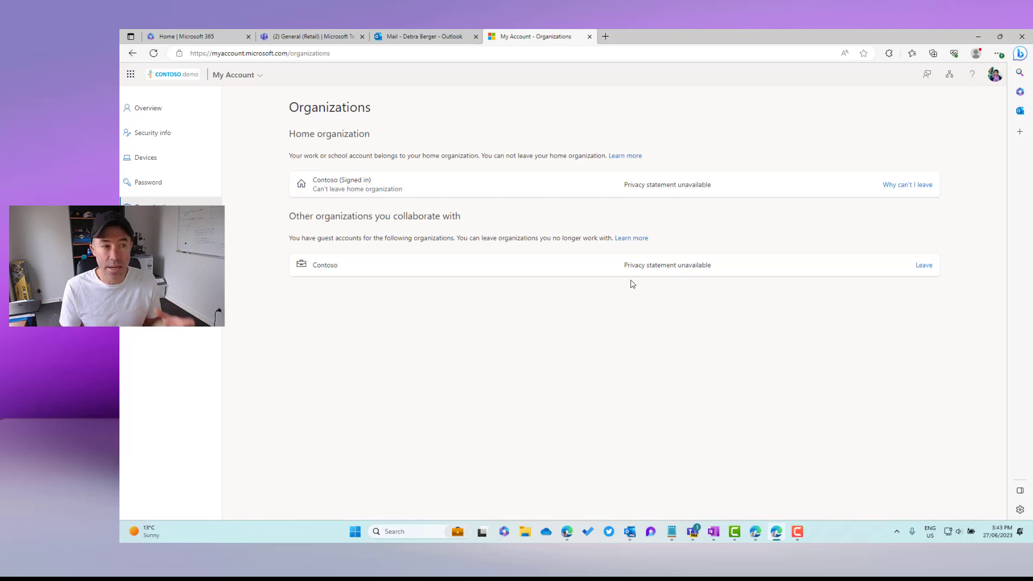
{"action": "mouse_move", "coordinate": [885, 290]}
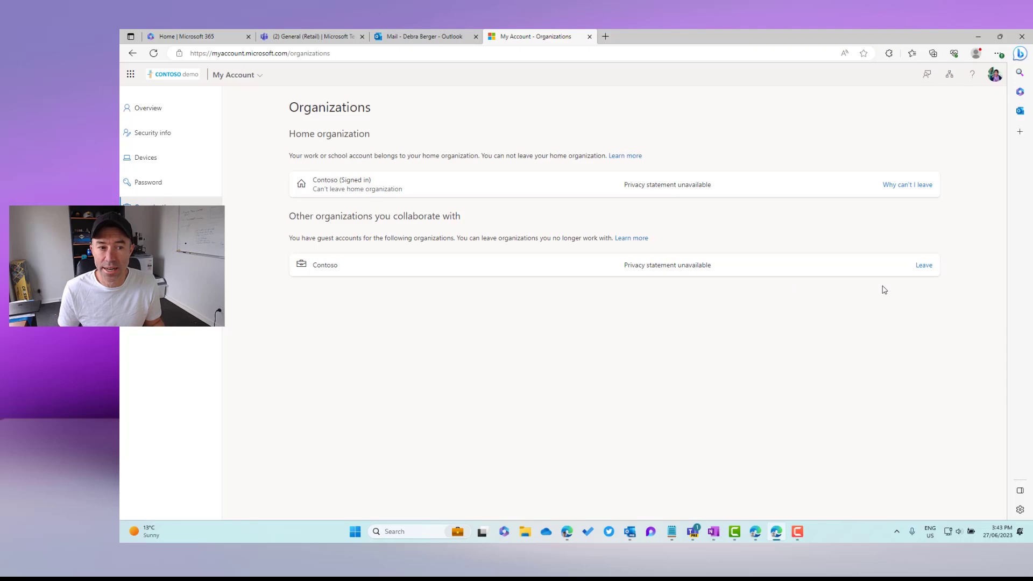
- Start leaving the guest Contoso organization from 'Other organizations you collaborate with'
{"action": "left_click", "coordinate": [924, 265]}
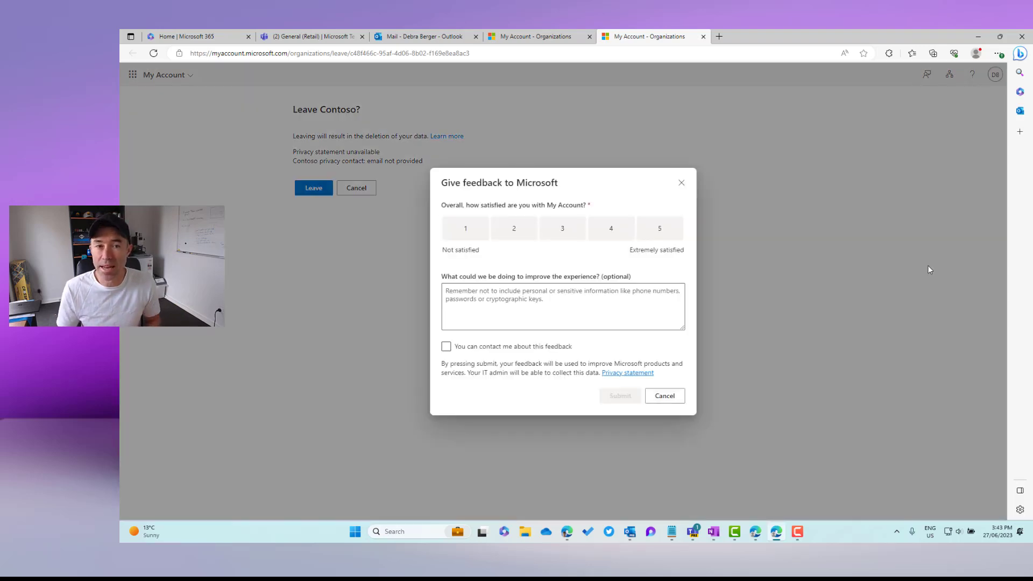
- Dismiss the feedback survey and confirm Leave on the 'Leave Contoso?' page
{"action": "left_click", "coordinate": [665, 395]}
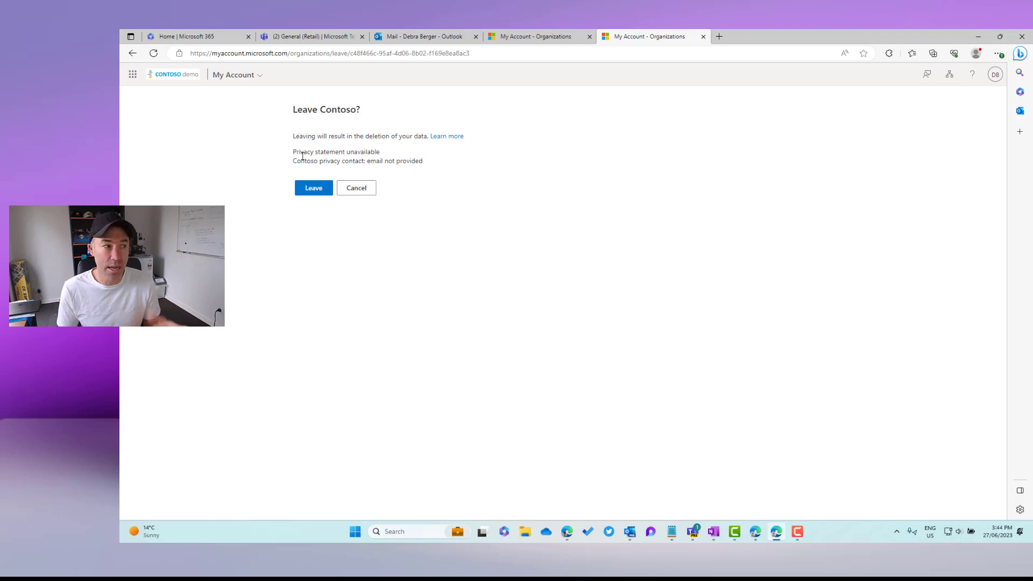
{"action": "left_click", "coordinate": [314, 188]}
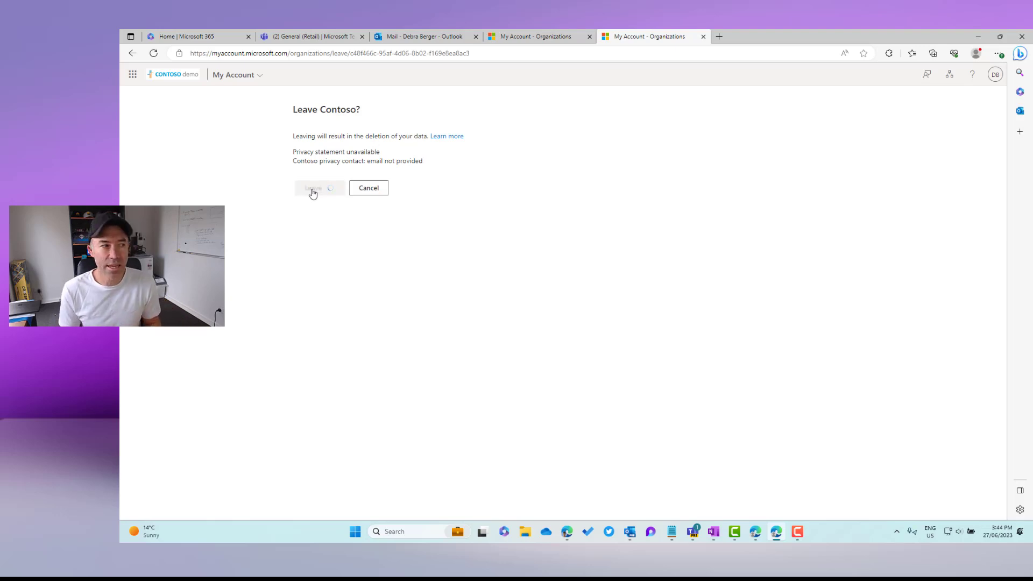
{"action": "left_click", "coordinate": [314, 187]}
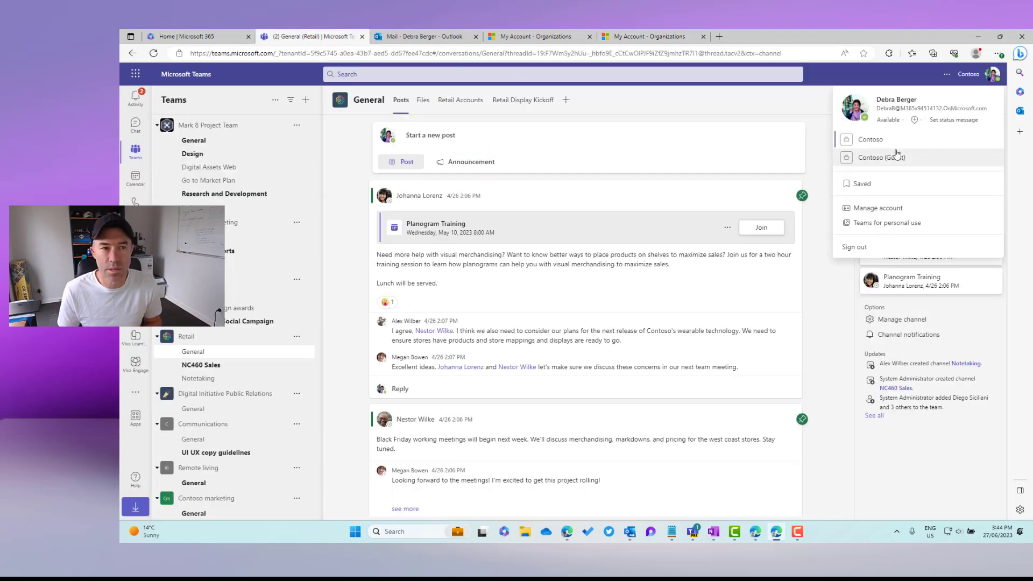
- Recheck that Teams still lists Contoso (Guest), then move to the Outlook inbox
{"action": "left_click", "coordinate": [948, 74]}
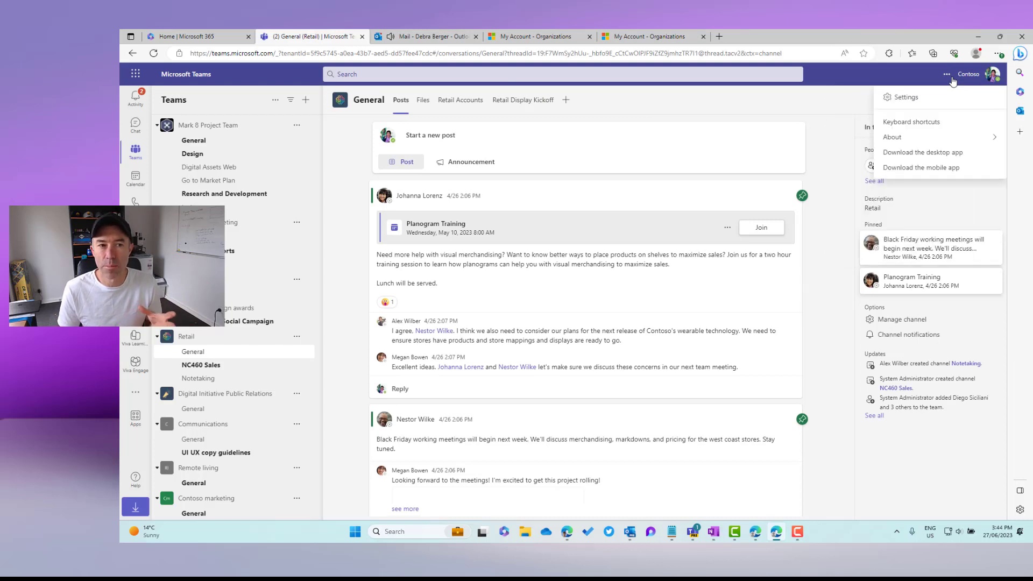
{"action": "left_click", "coordinate": [995, 74]}
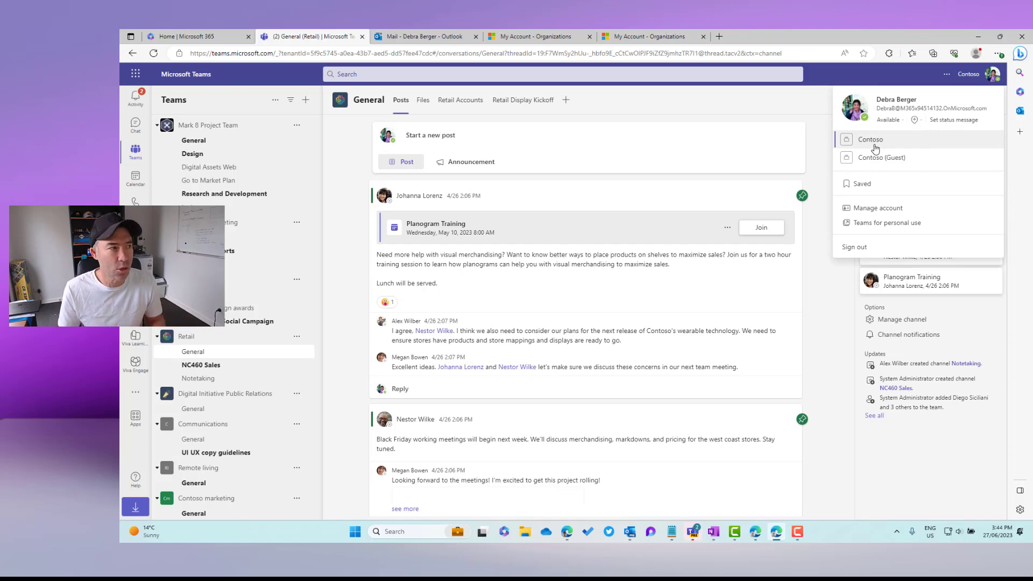
{"action": "left_click", "coordinate": [422, 37]}
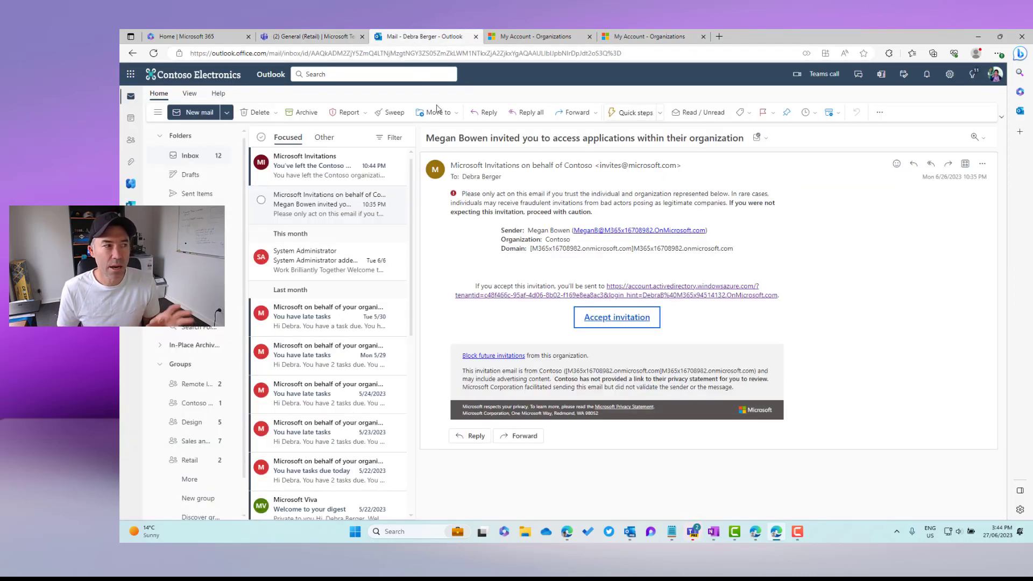
- Read the 'You've left the Contoso organization' email from Microsoft Invitations
{"action": "left_click", "coordinate": [327, 165]}
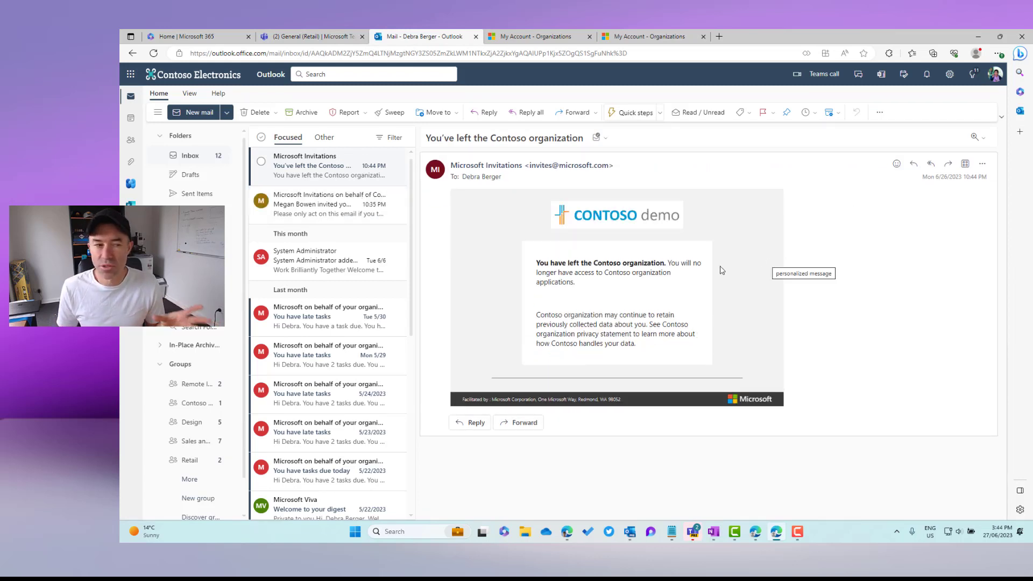
{"action": "mouse_move", "coordinate": [552, 262]}
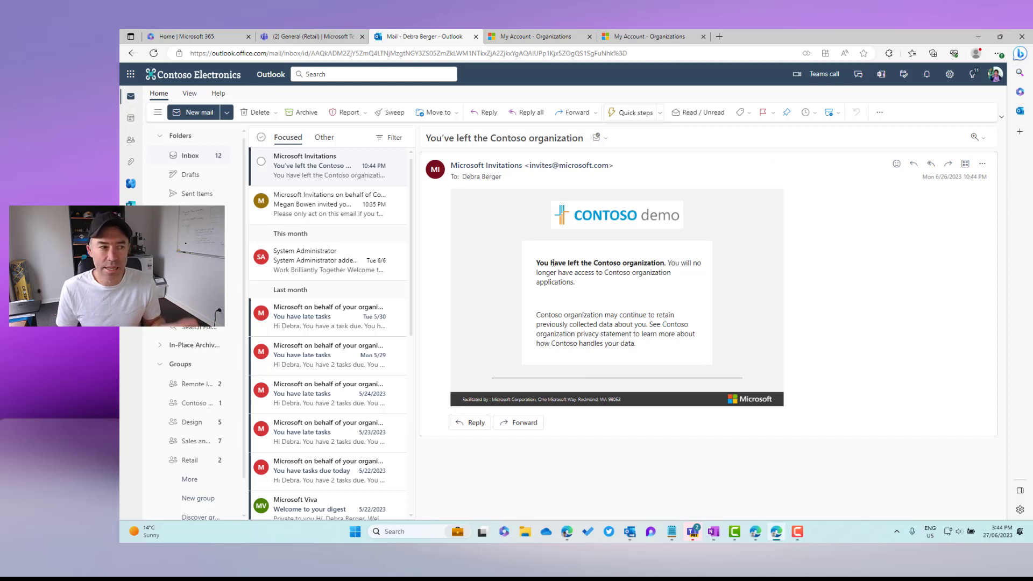
{"action": "mouse_move", "coordinate": [557, 264]}
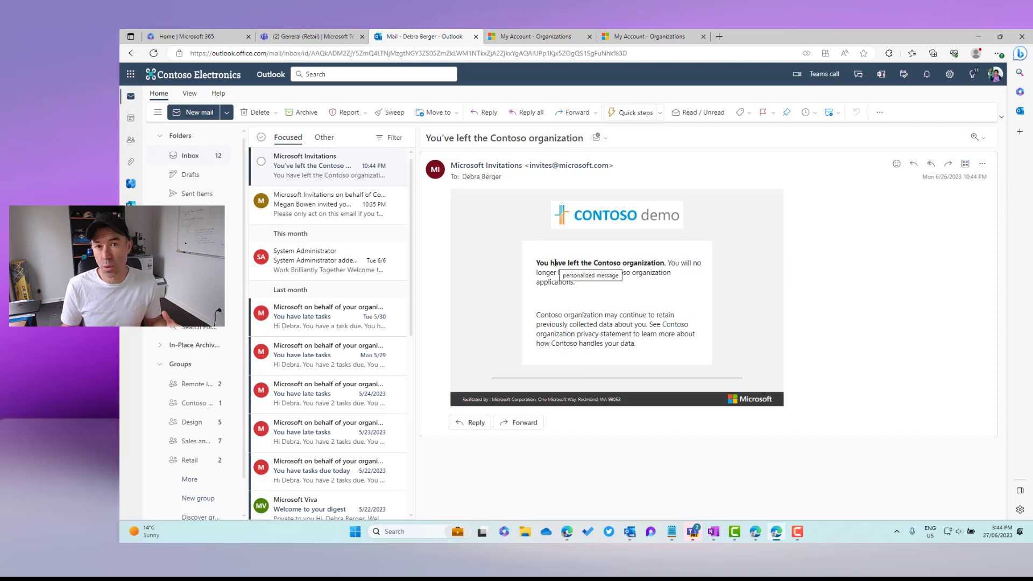